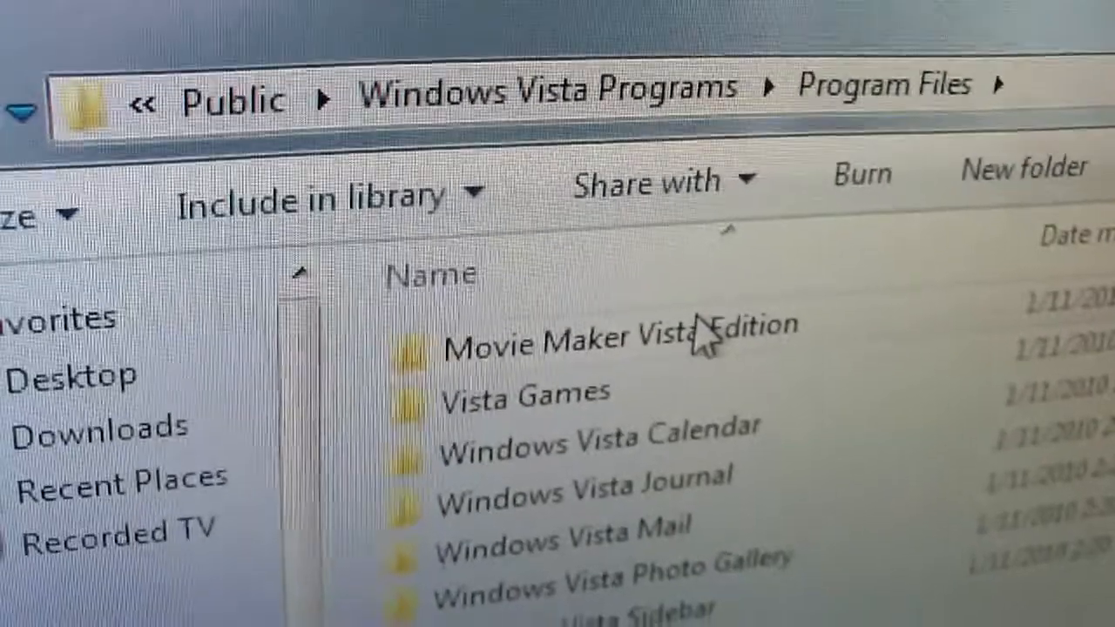
Step: Open the Movie Maker Vista Edition folder in Explorer and scroll through its contents
{"action": "double_click", "coordinate": [619, 338]}
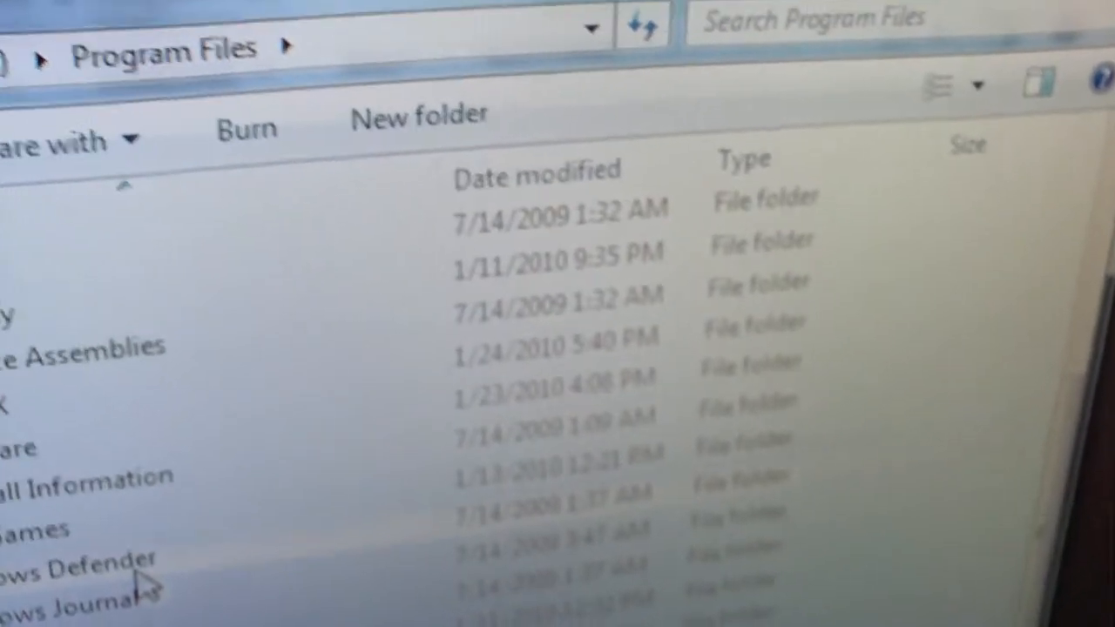
{"action": "scroll", "scroll_direction": "down", "scroll_amount": 3}
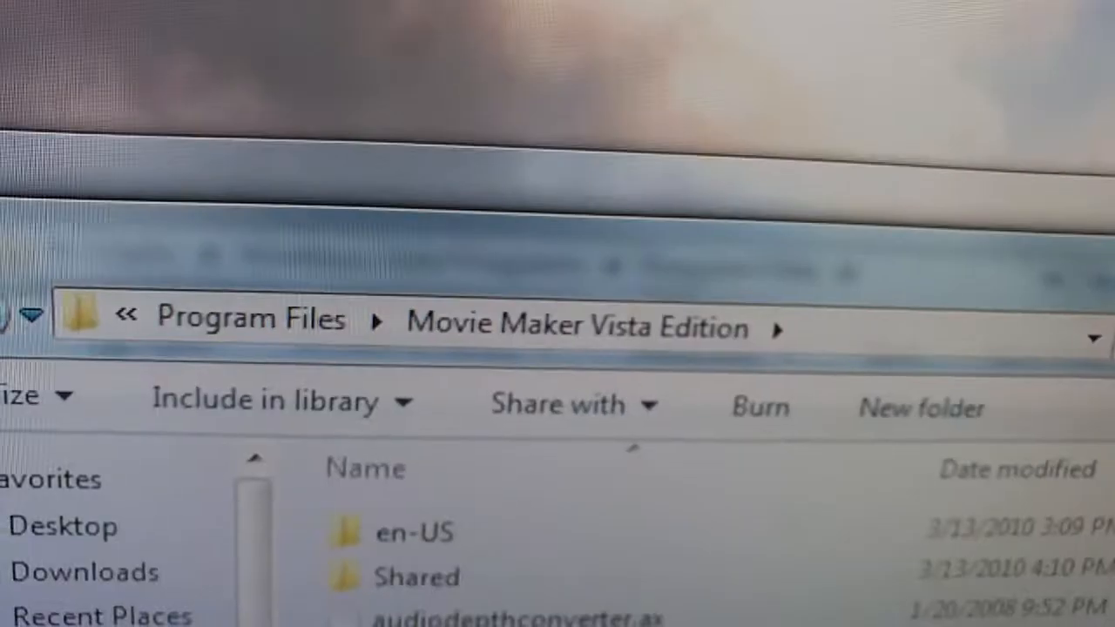
{"action": "scroll", "scroll_direction": "down", "scroll_amount": 3}
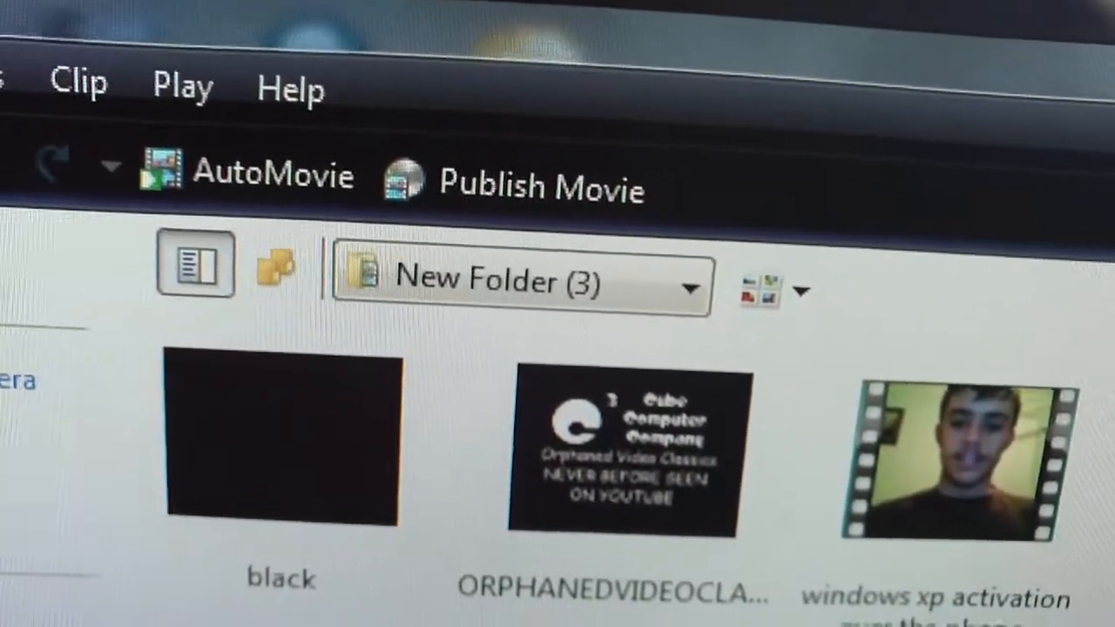
{"action": "scroll", "scroll_direction": "down", "scroll_amount": 3}
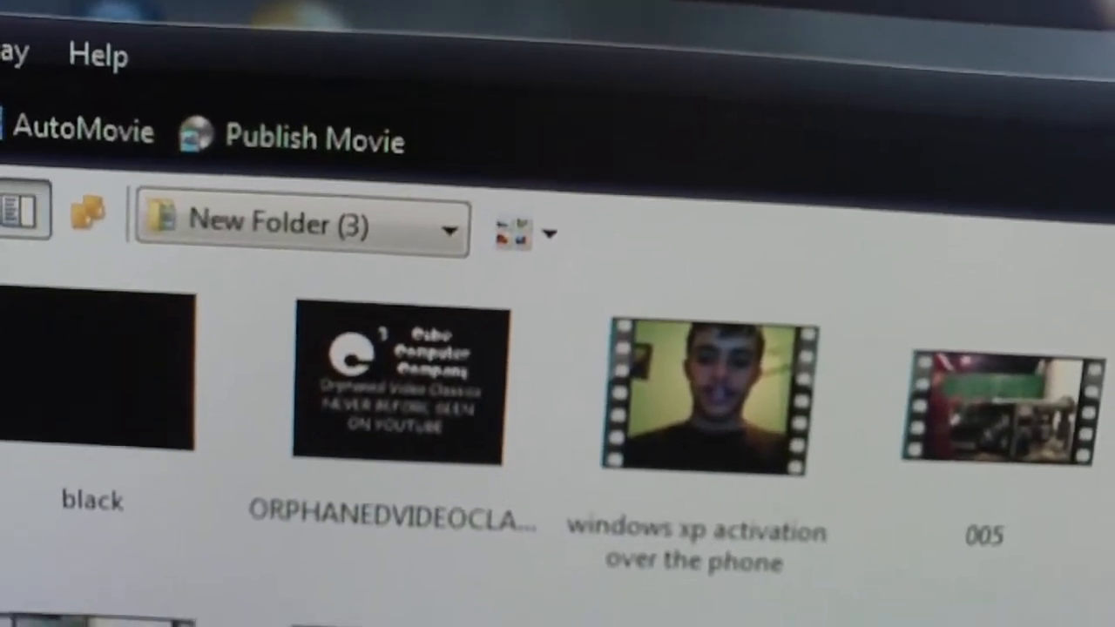
{"action": "scroll", "scroll_direction": "down", "scroll_amount": 3}
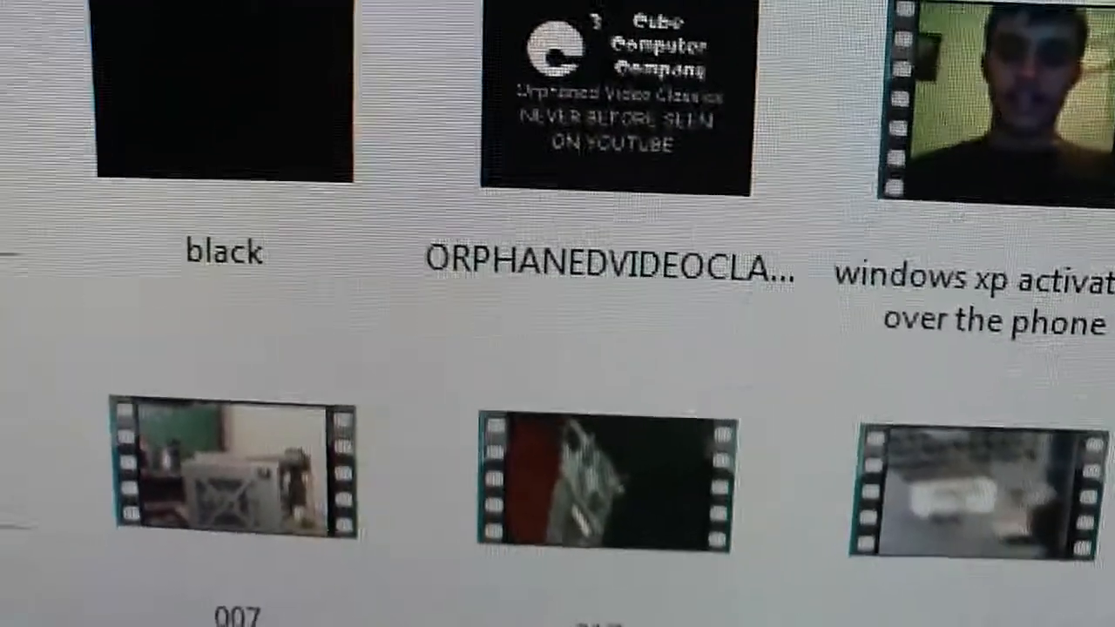
{"action": "scroll", "scroll_direction": "down", "scroll_amount": 3}
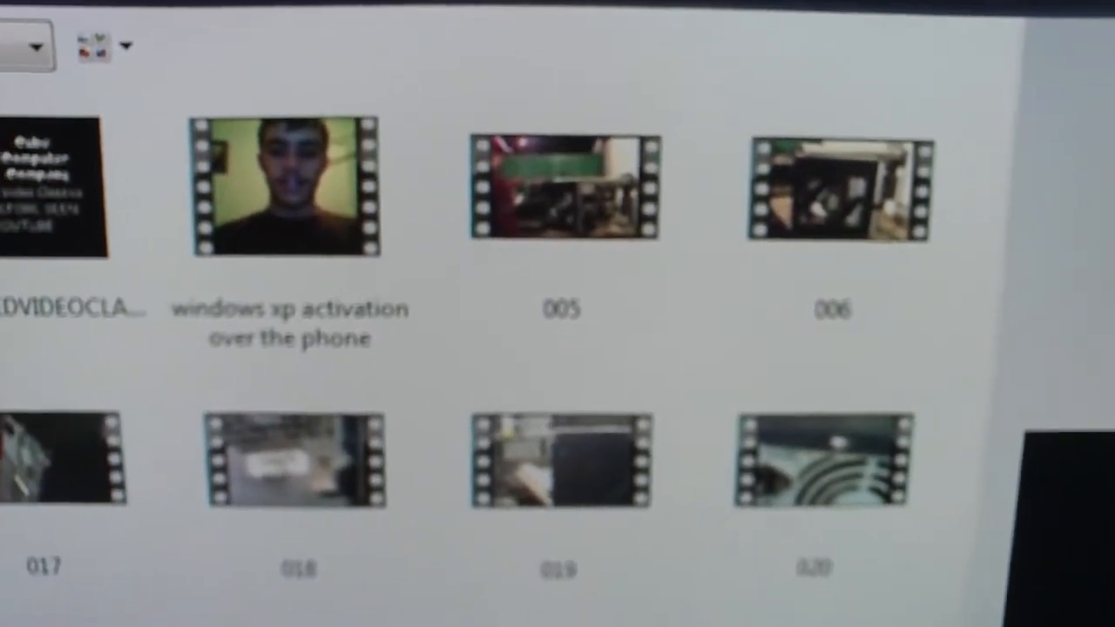
{"action": "scroll", "scroll_direction": "down", "scroll_amount": 3}
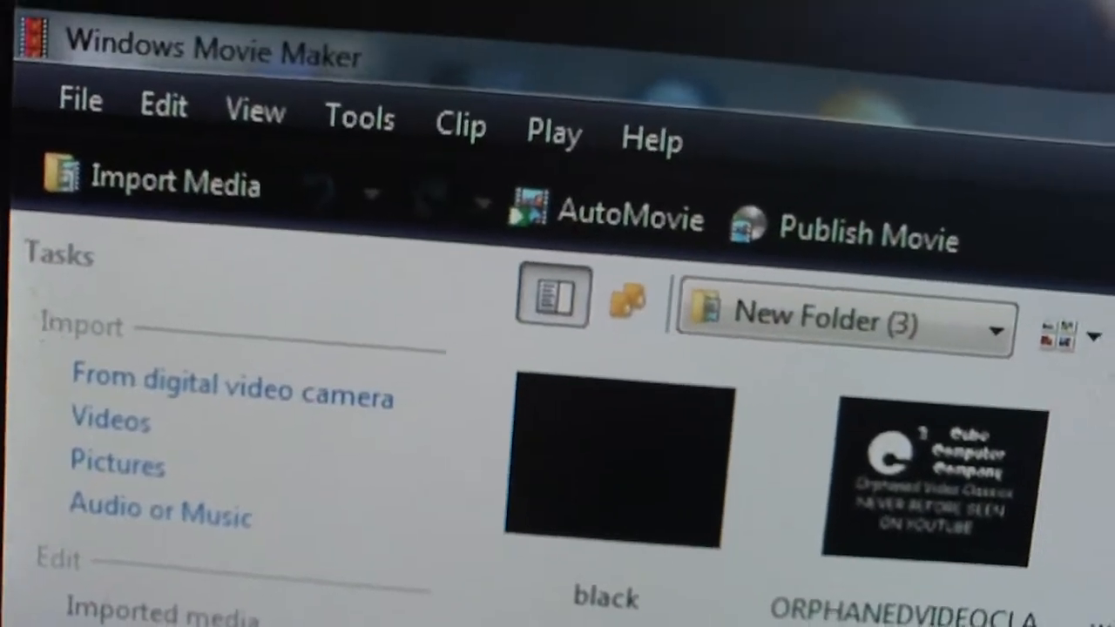
{"action": "scroll", "scroll_direction": "down", "scroll_amount": 3}
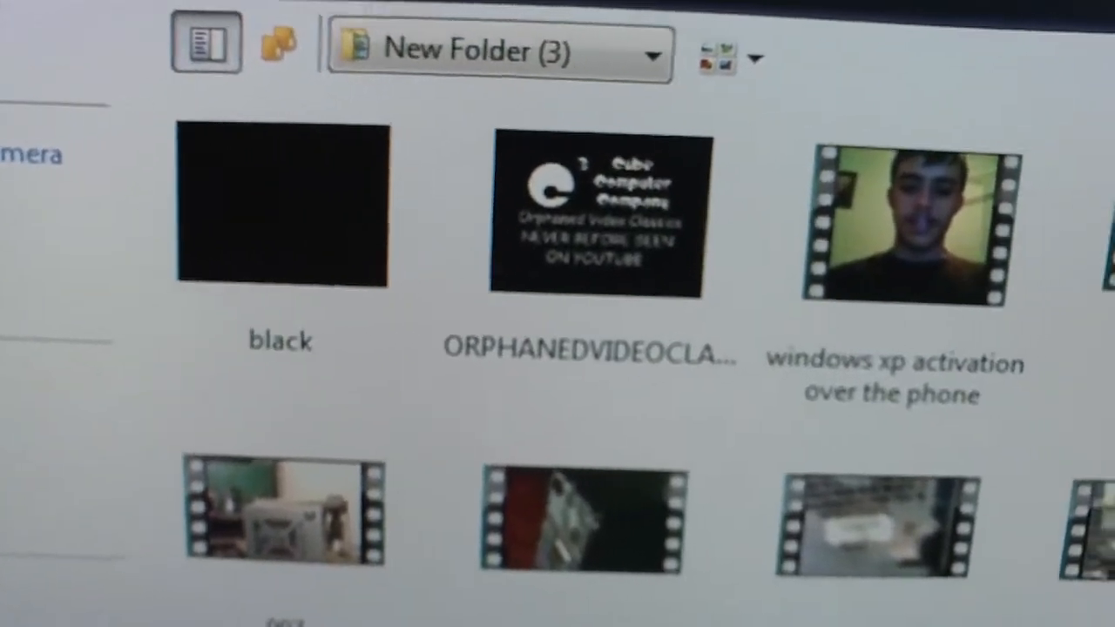